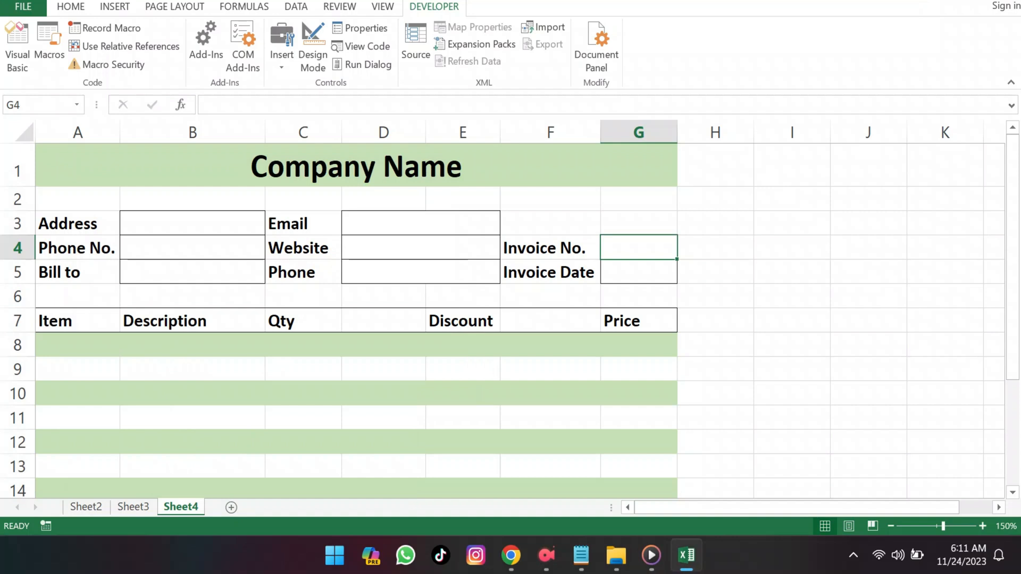
pyautogui.moveTo(315, 558)
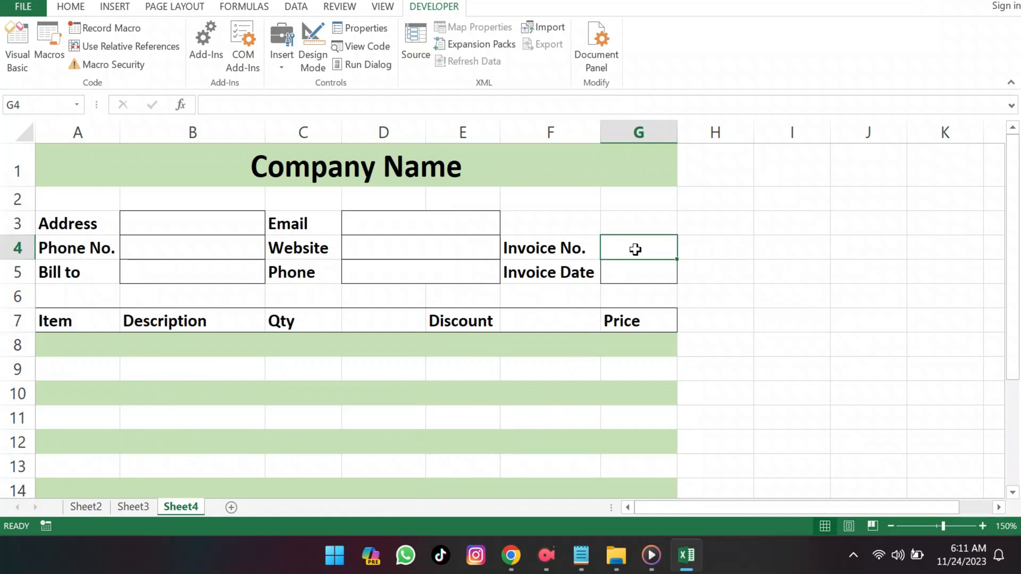
pyautogui.moveTo(642, 252)
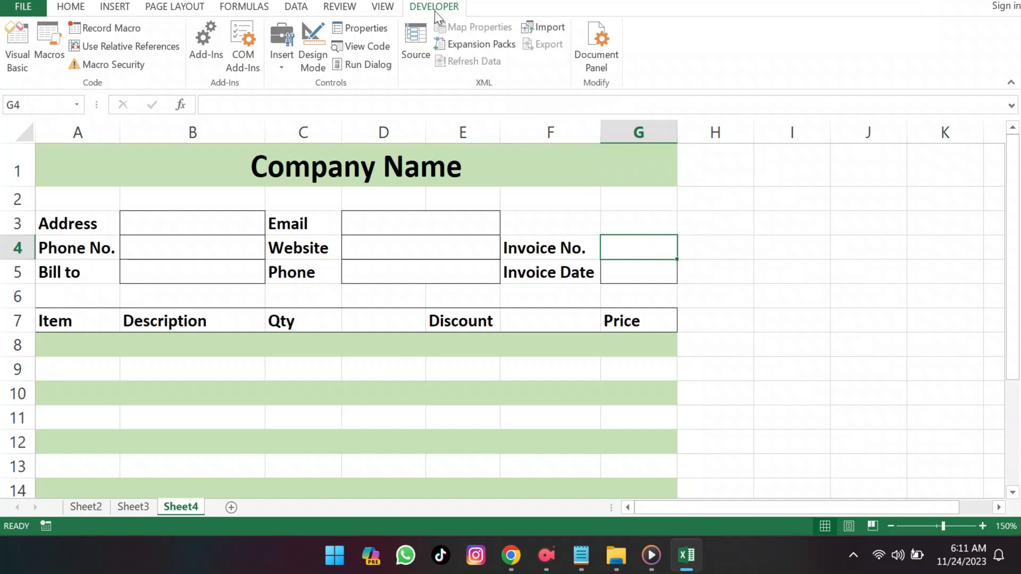
# Step: Add a Workbook_Open sub in ThisWorkbook setting Range("G4").Value = Range("G4").Value + 1
pyautogui.click(16, 42)
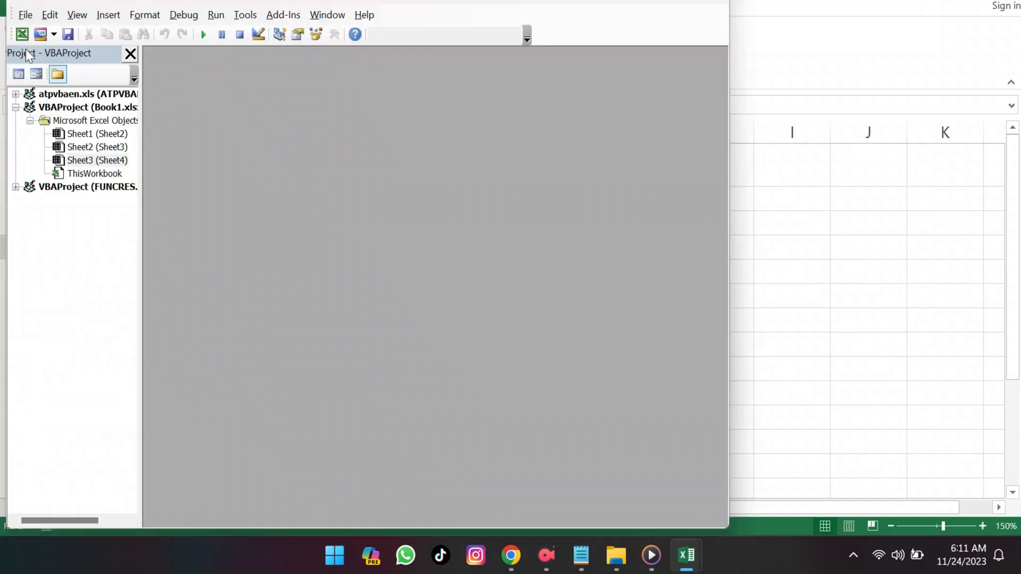
pyautogui.click(94, 173)
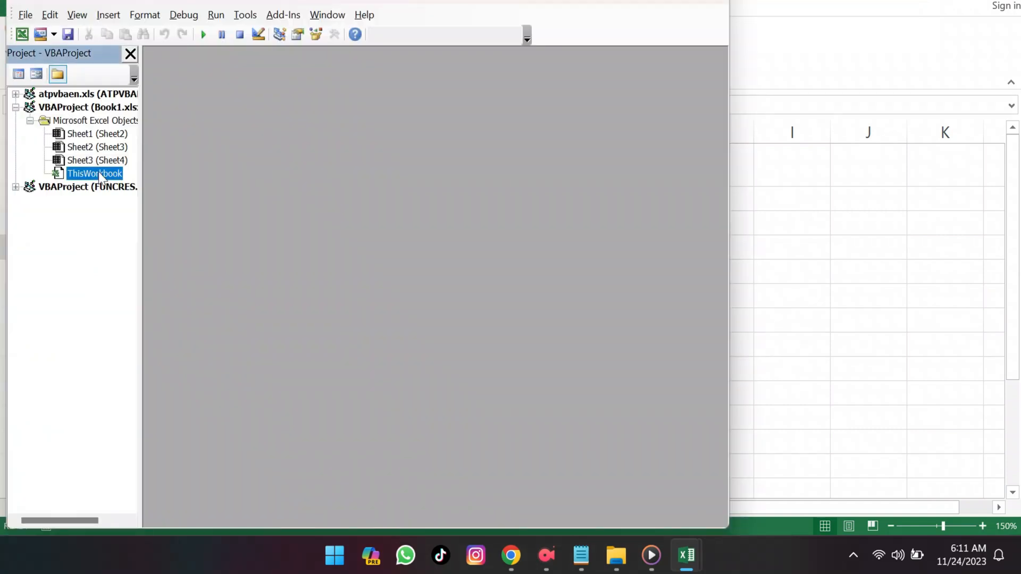
pyautogui.doubleClick(95, 173)
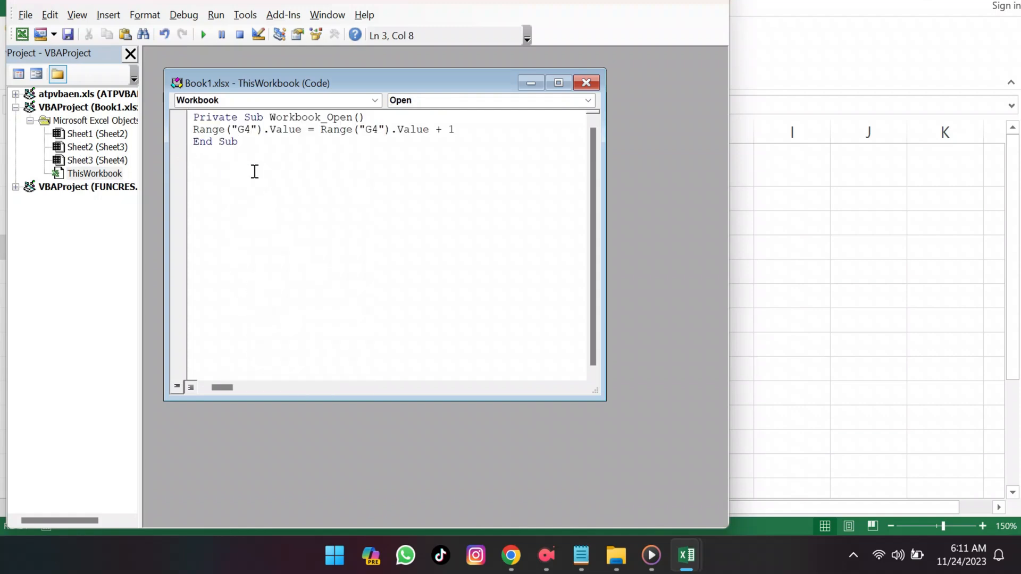
pyautogui.click(239, 141)
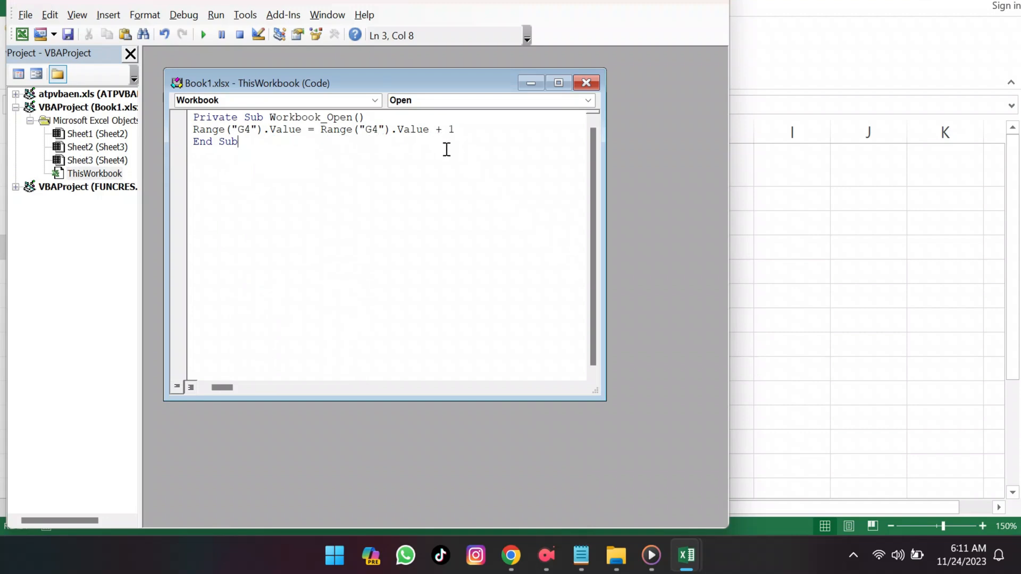
# Step: Save the workbook as an Excel Macro-Enabled Workbook (.xlsm) and close it
pyautogui.click(68, 35)
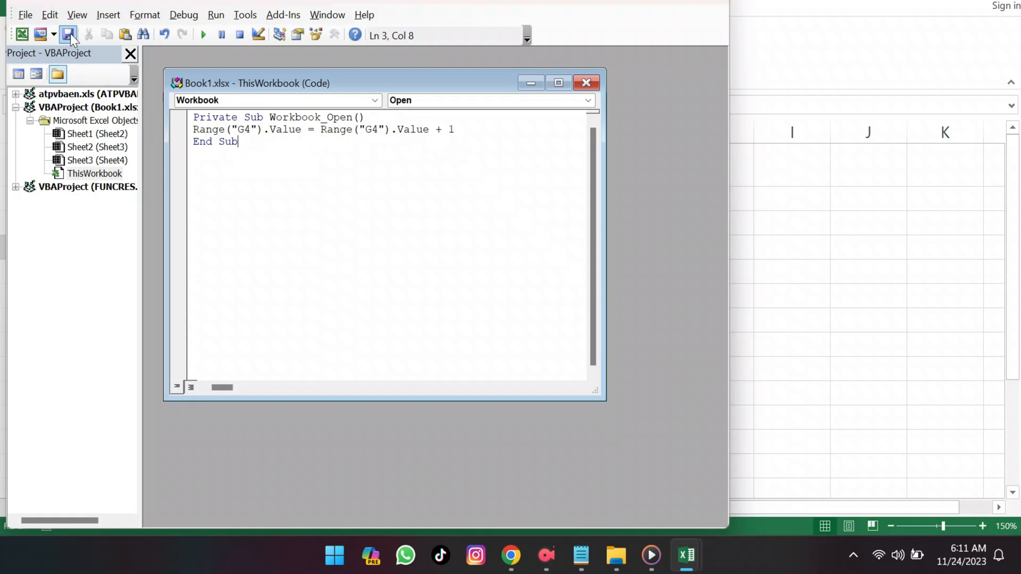
pyautogui.click(68, 34)
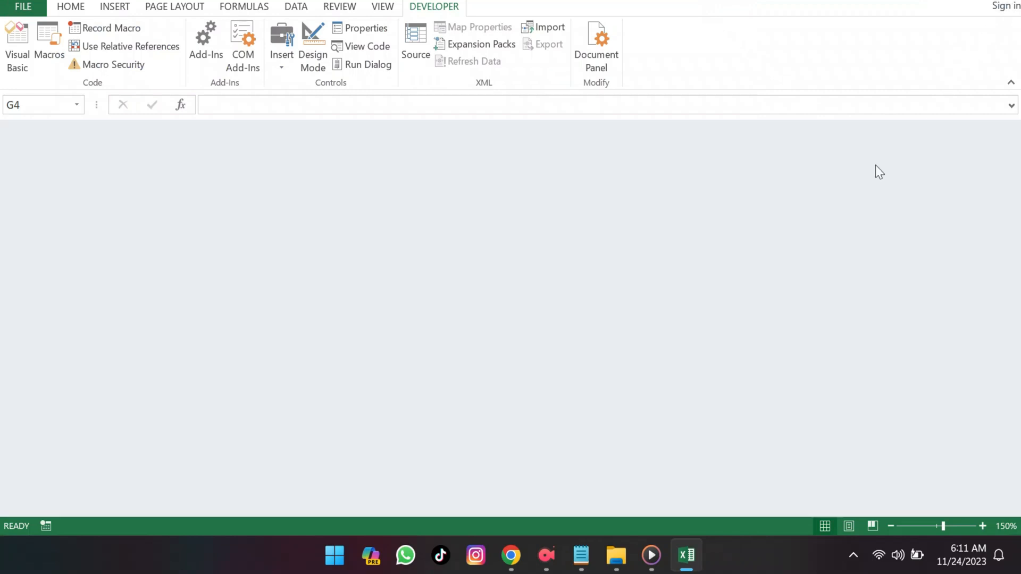
# Step: Open Book1.xlsm, enter 1 in G4, then reopen it so the invoice number reads 2
pyautogui.click(615, 555)
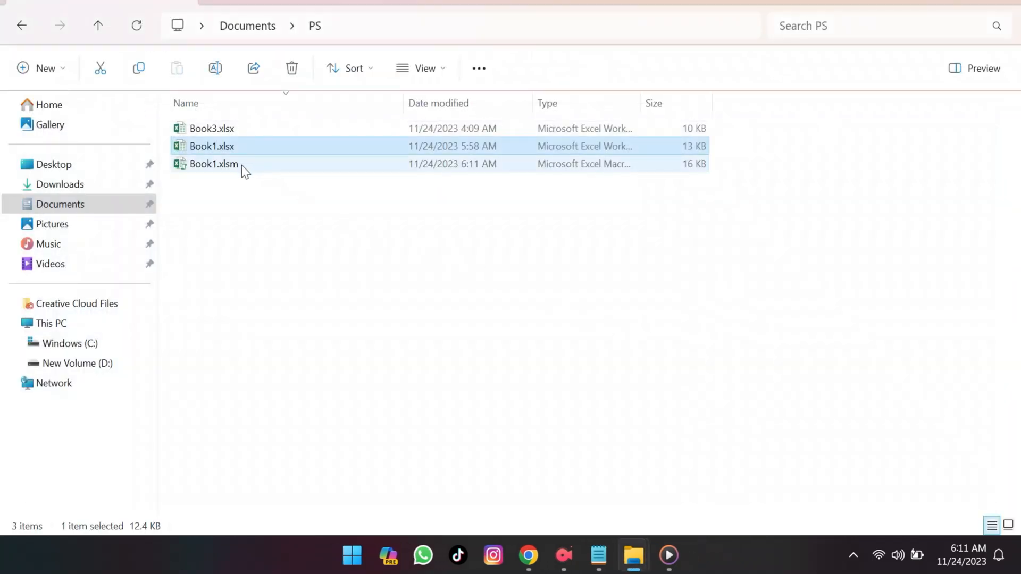
pyautogui.doubleClick(214, 164)
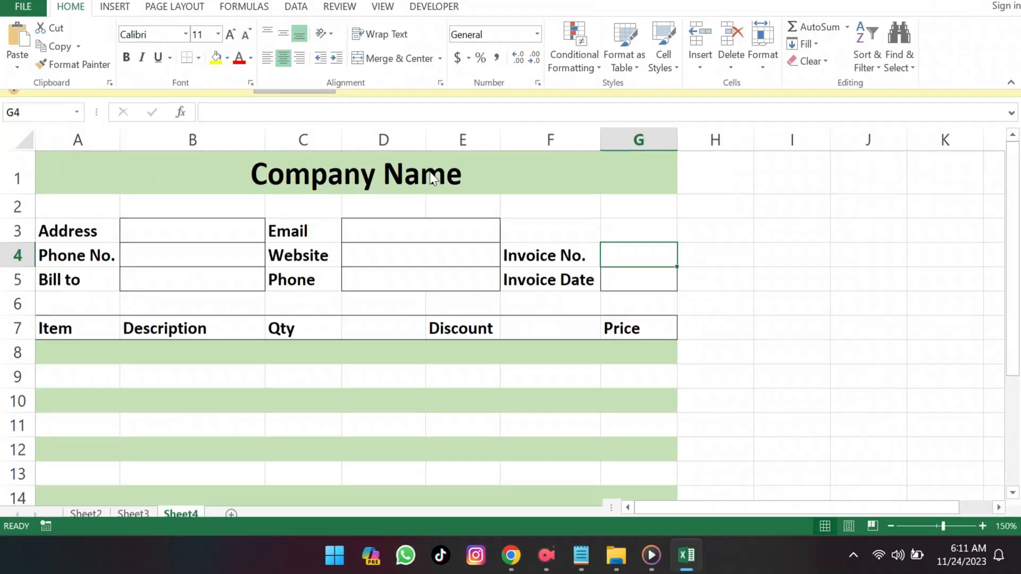
pyautogui.write('1')
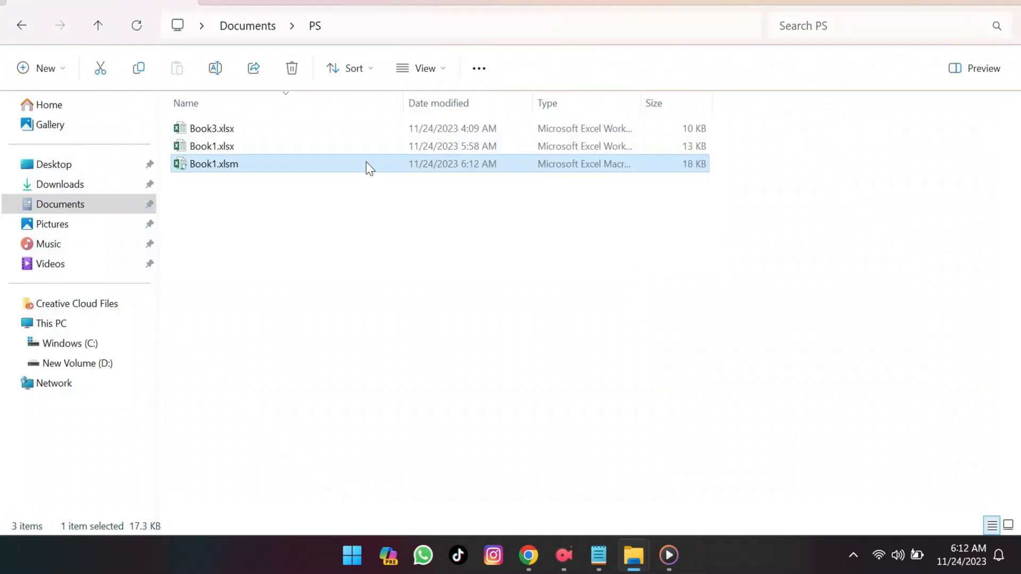
pyautogui.doubleClick(214, 164)
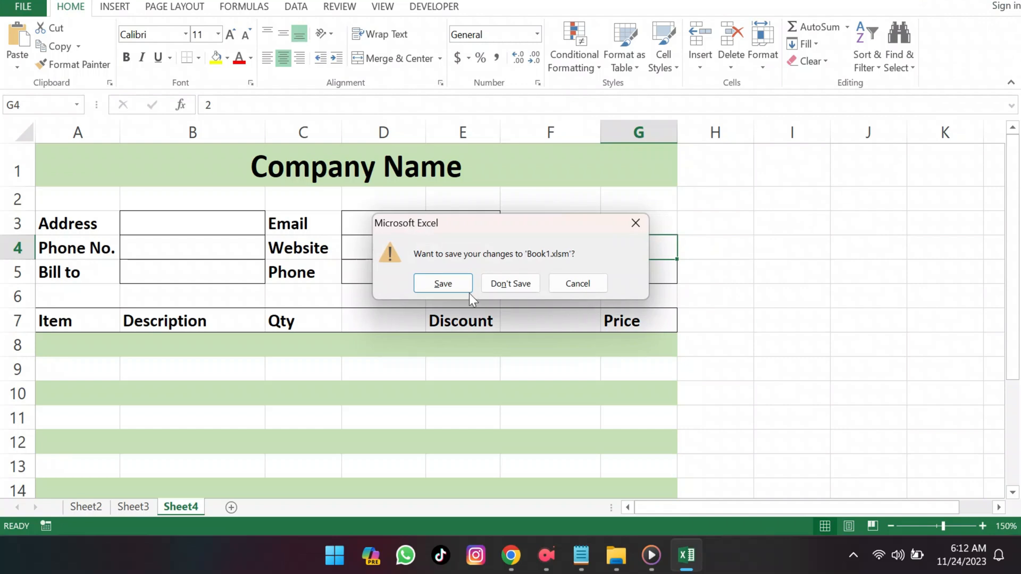